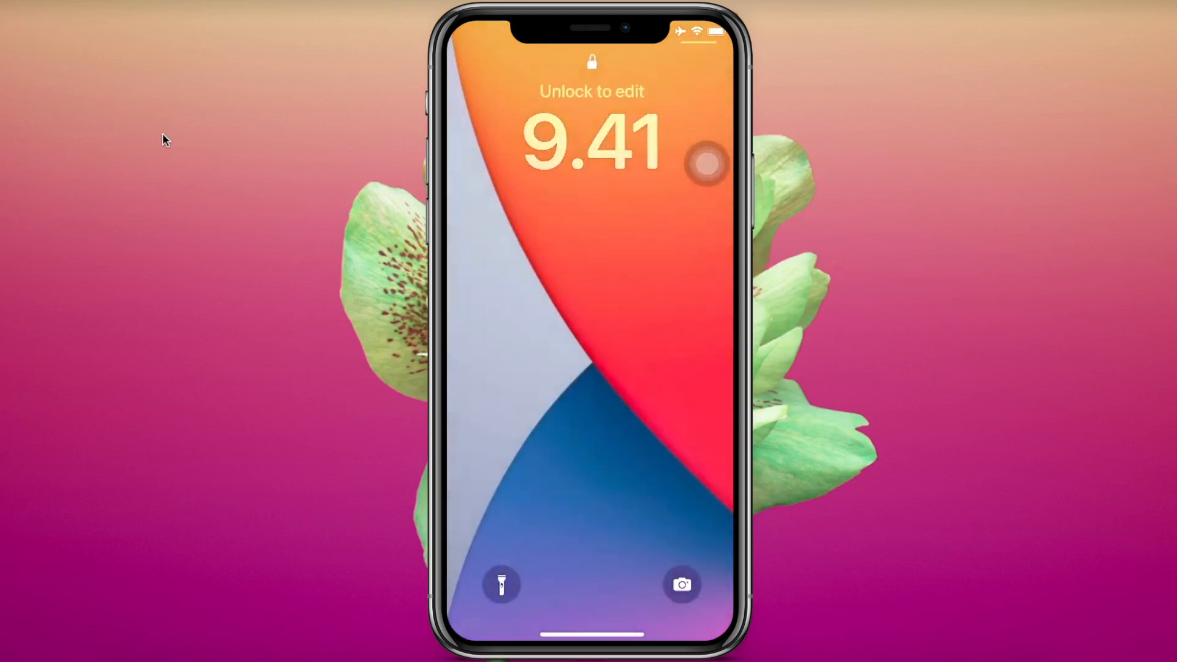
# Unlock the iPhone and swipe across to the home screen of apps
pyautogui.click(591, 300)
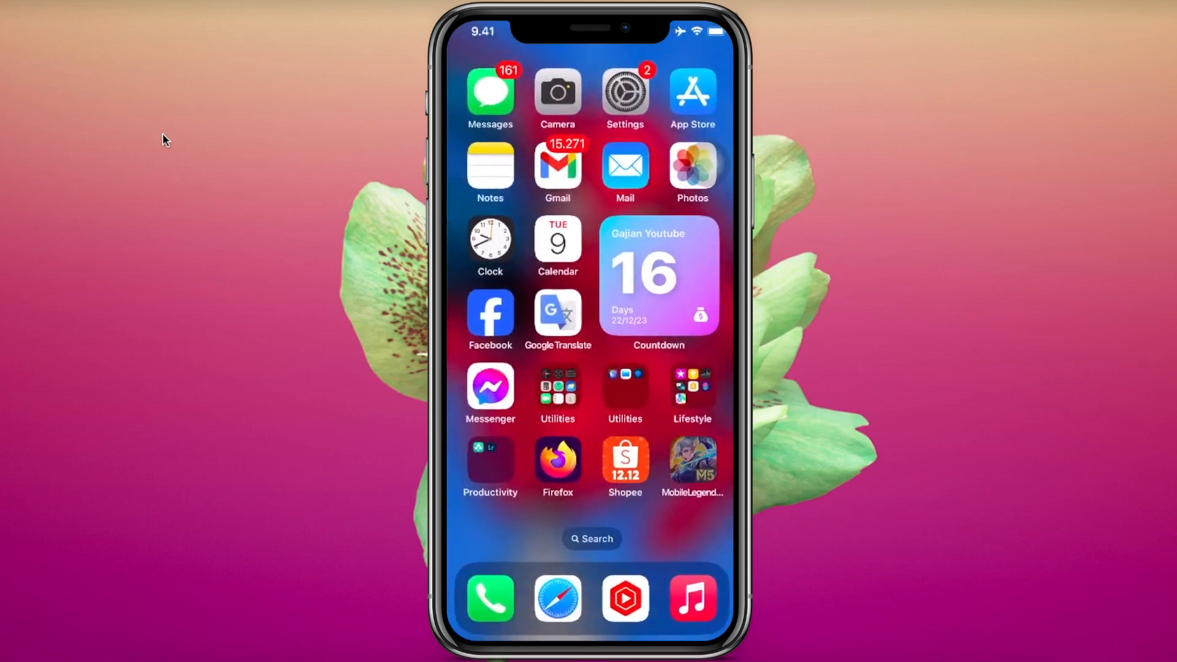
pyautogui.hscroll(-3)
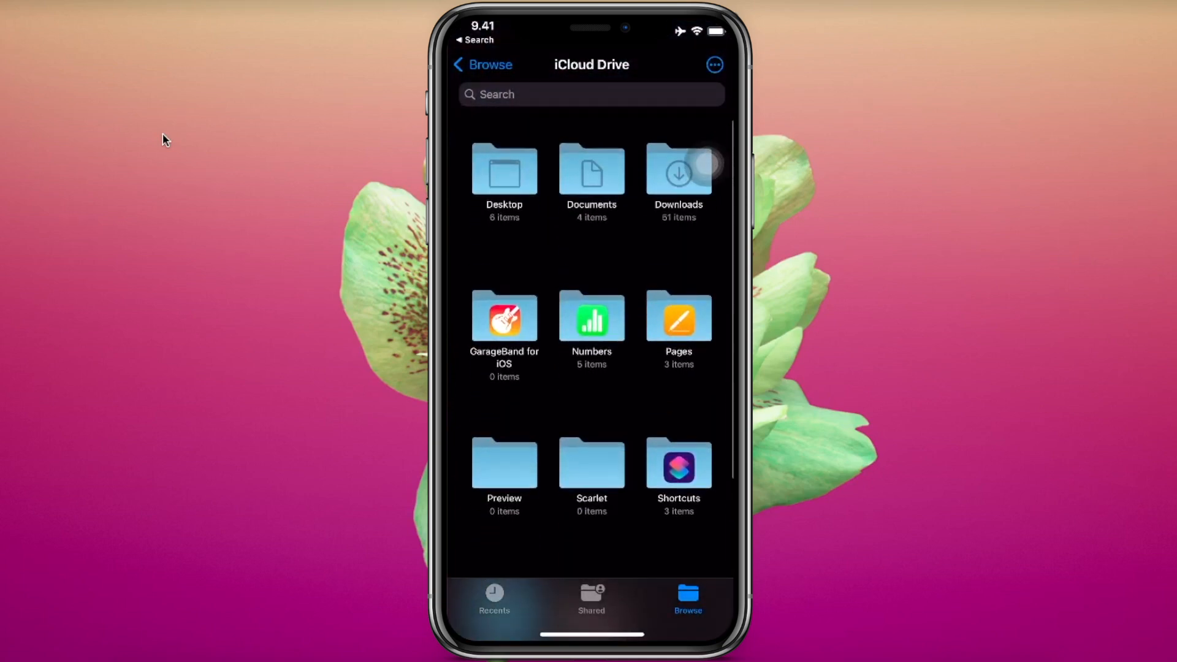
# Locate esign_4.8.1.ipa in iCloud Drive Downloads and confirm its file name
pyautogui.click(676, 170)
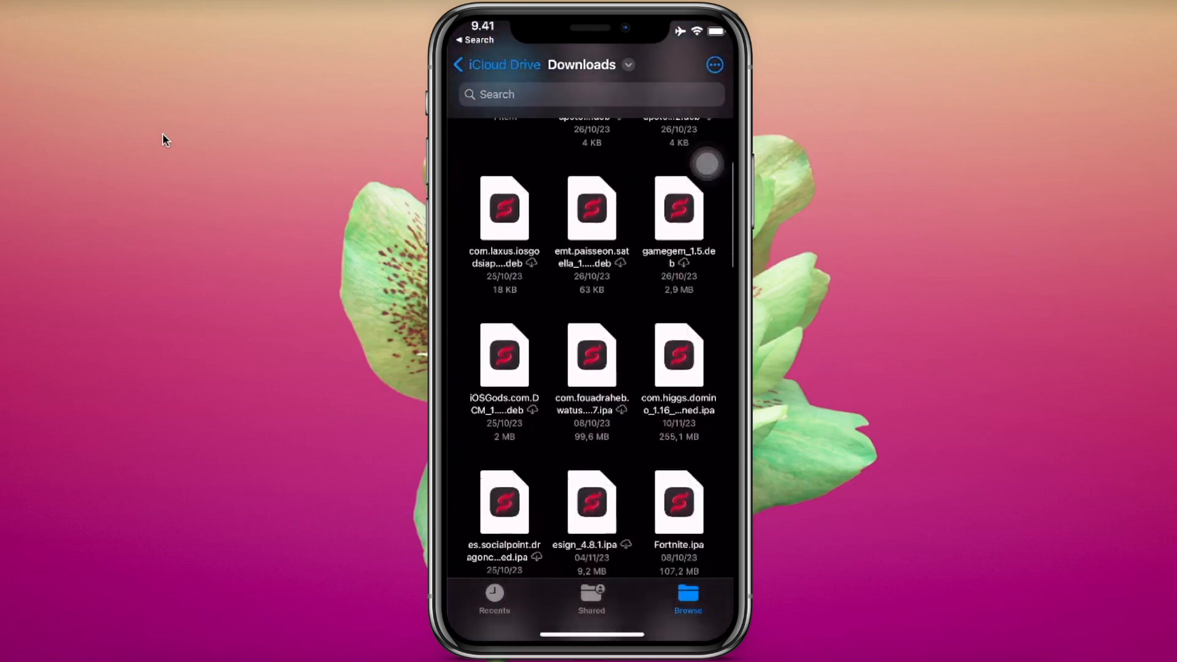
pyautogui.scroll(-3)
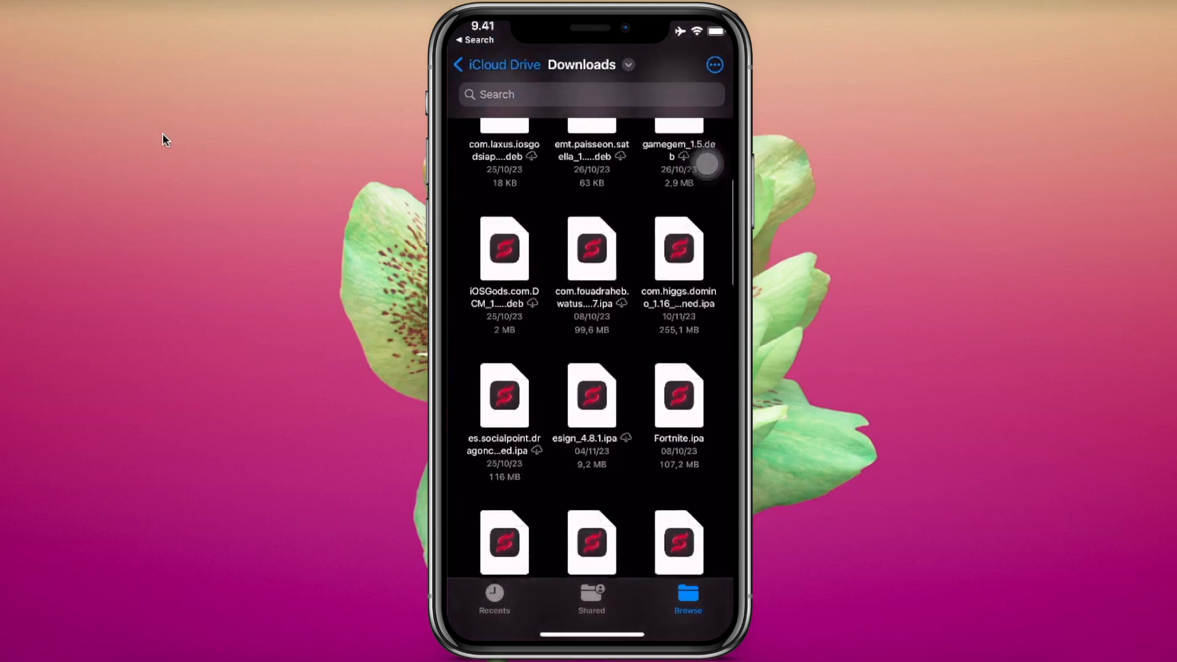
pyautogui.scroll(-3)
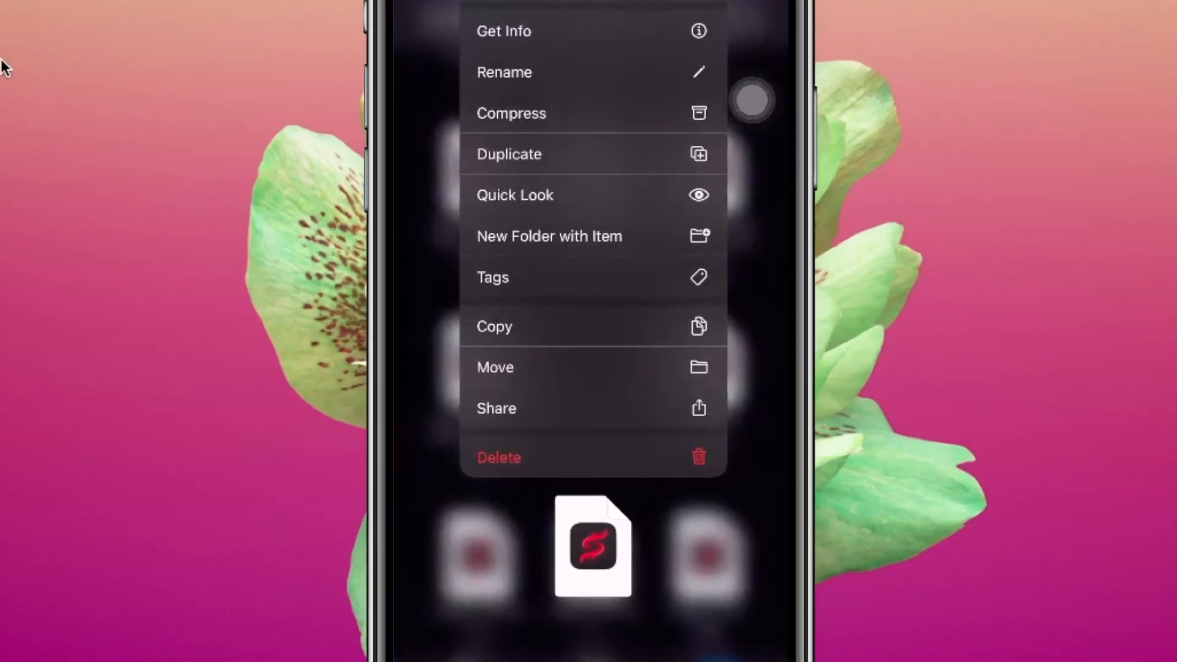
pyautogui.click(504, 72)
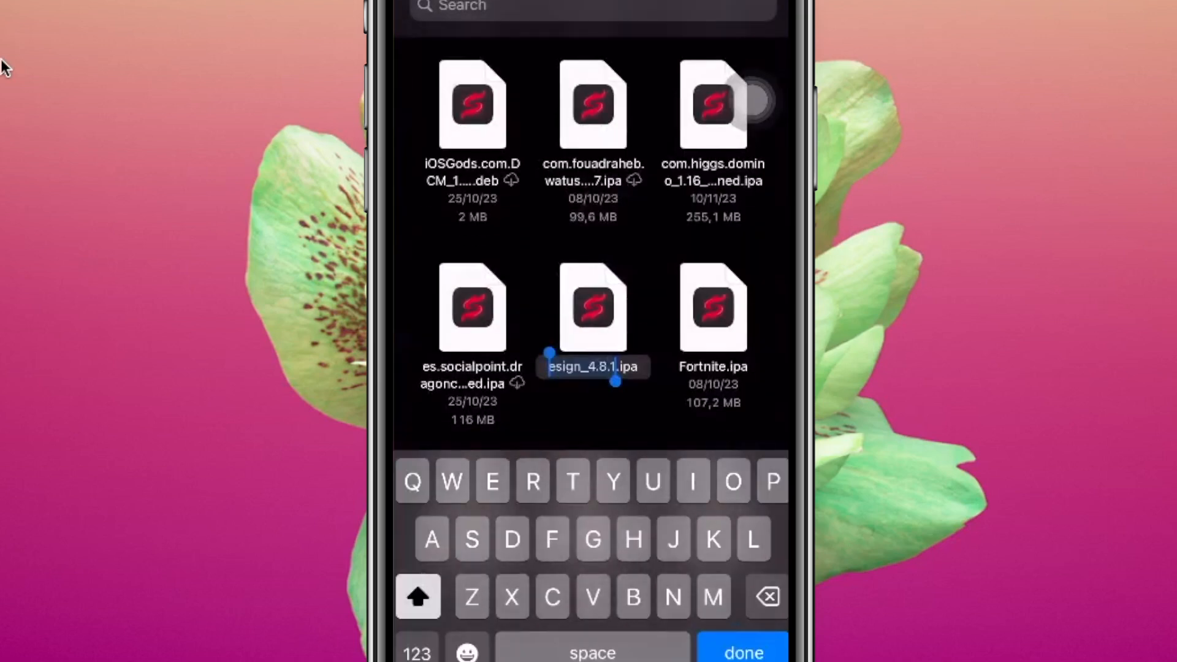
pyautogui.click(418, 596)
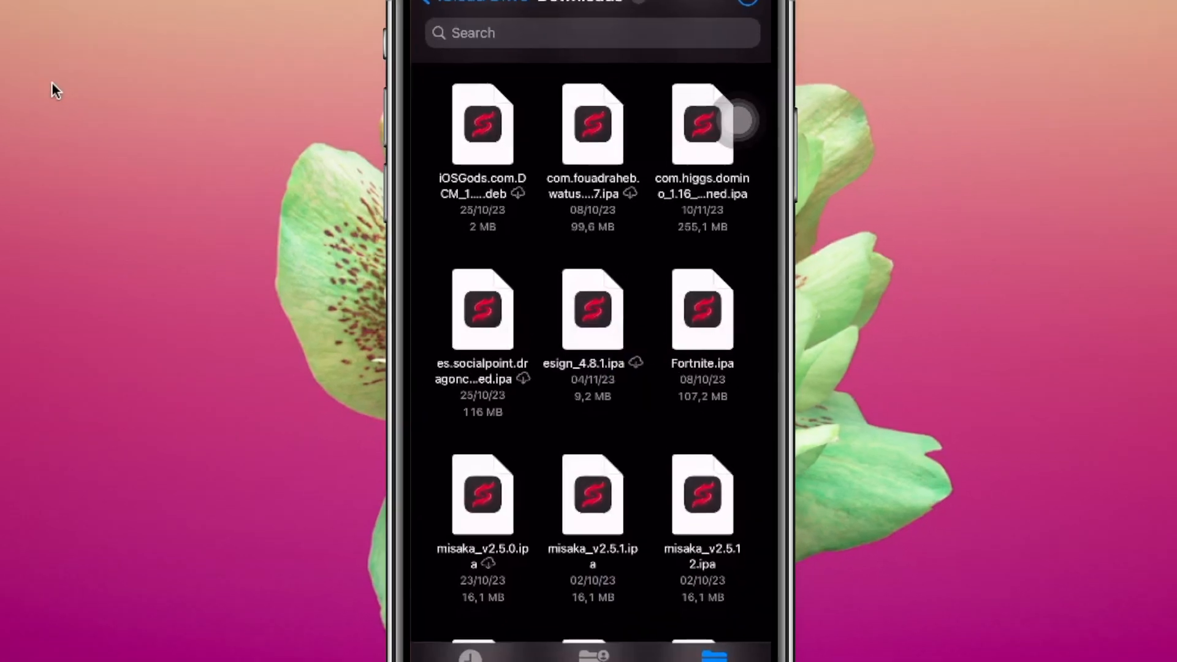
pyautogui.scroll(-3)
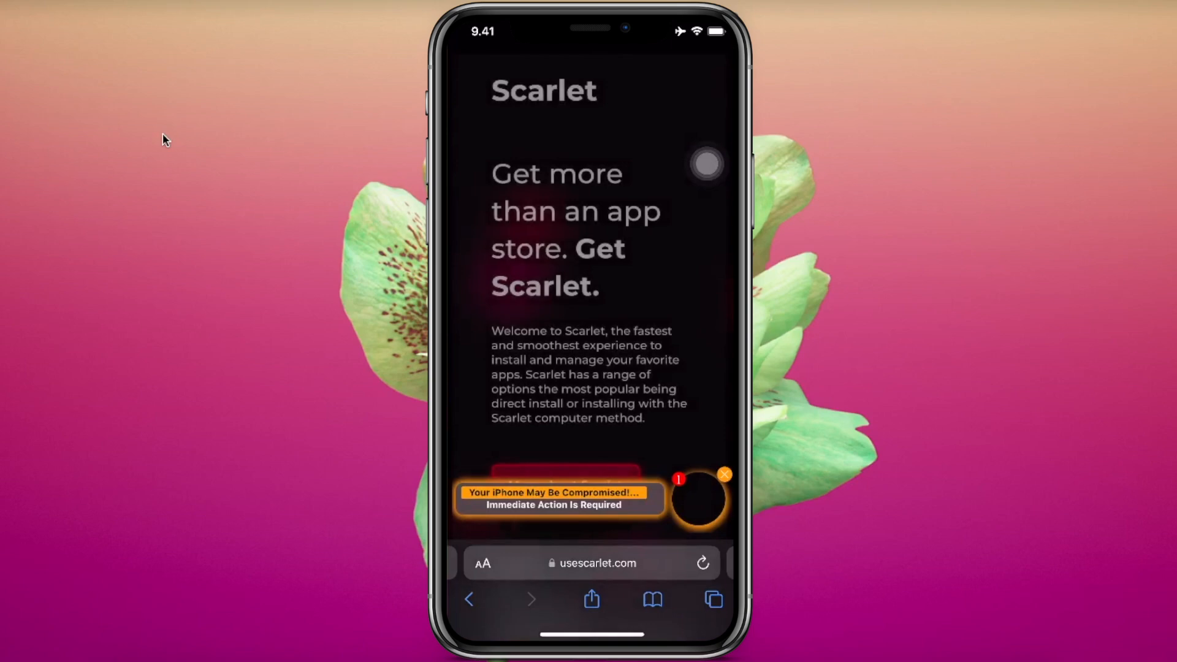
# From usescarlet.com reach More about Scarlet and choose Direct Install
pyautogui.scroll(-3)
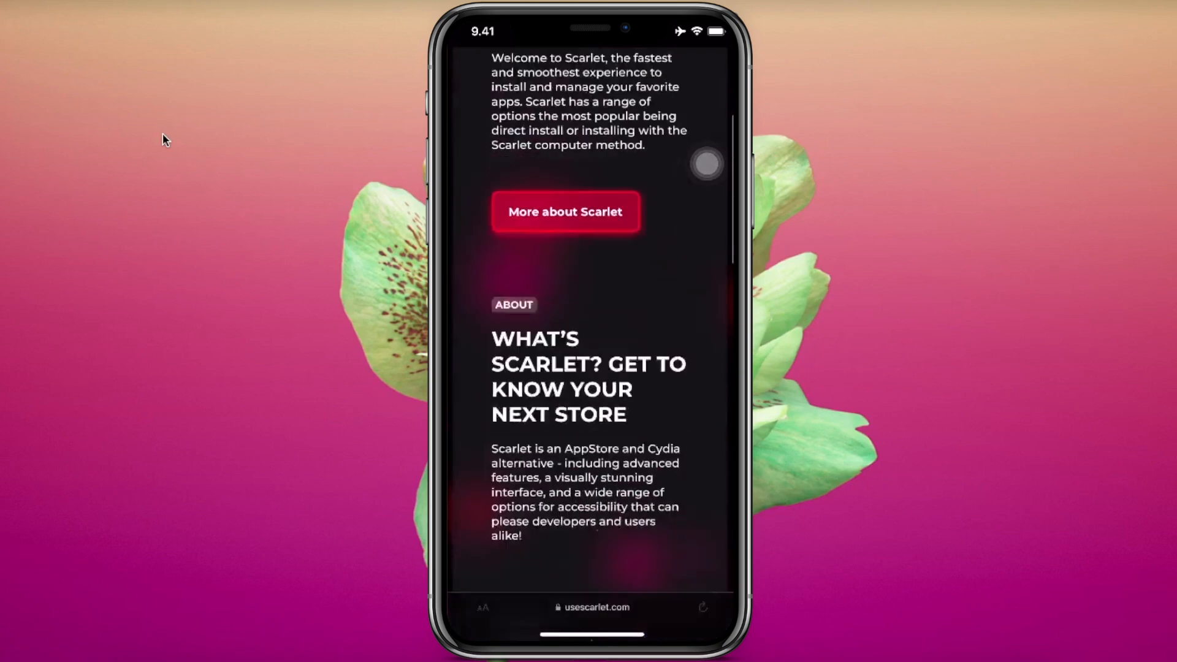
pyautogui.click(565, 211)
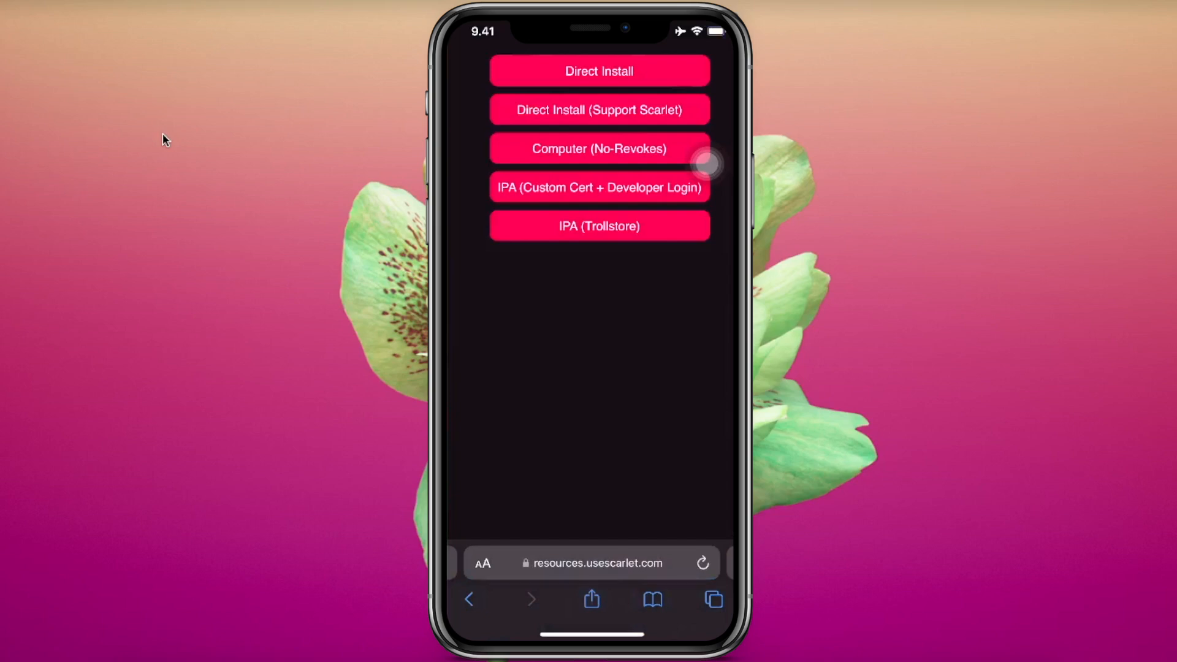
pyautogui.click(598, 71)
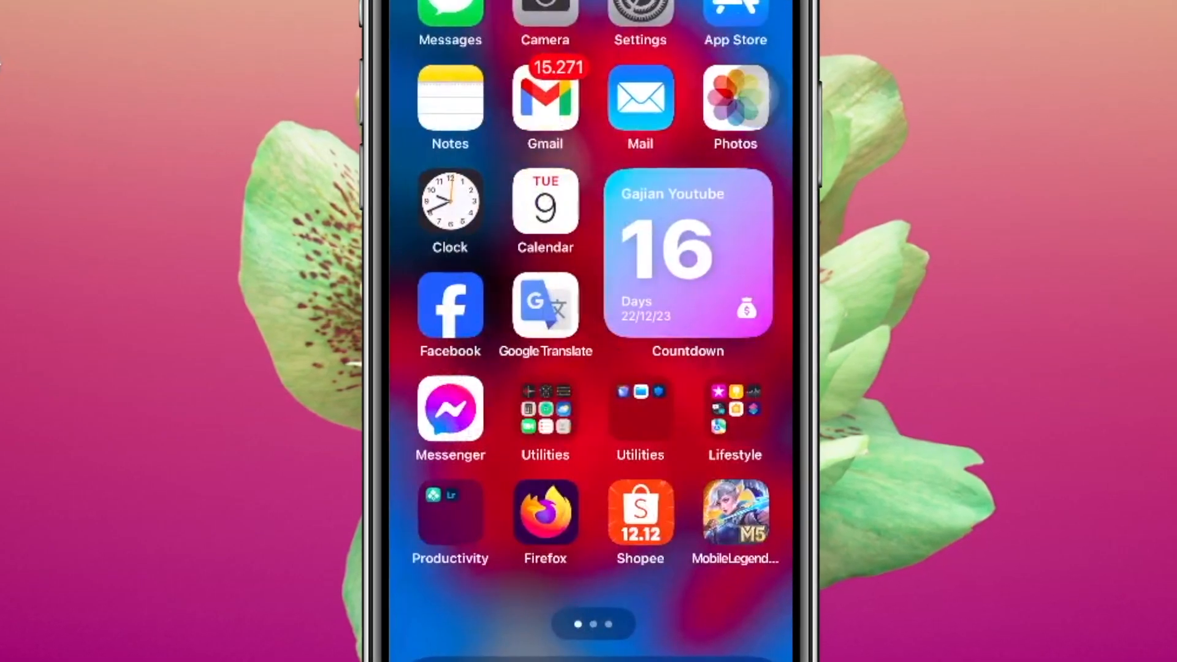
# Look through the Settings sections while Scarlet installs to the home screen
pyautogui.click(640, 15)
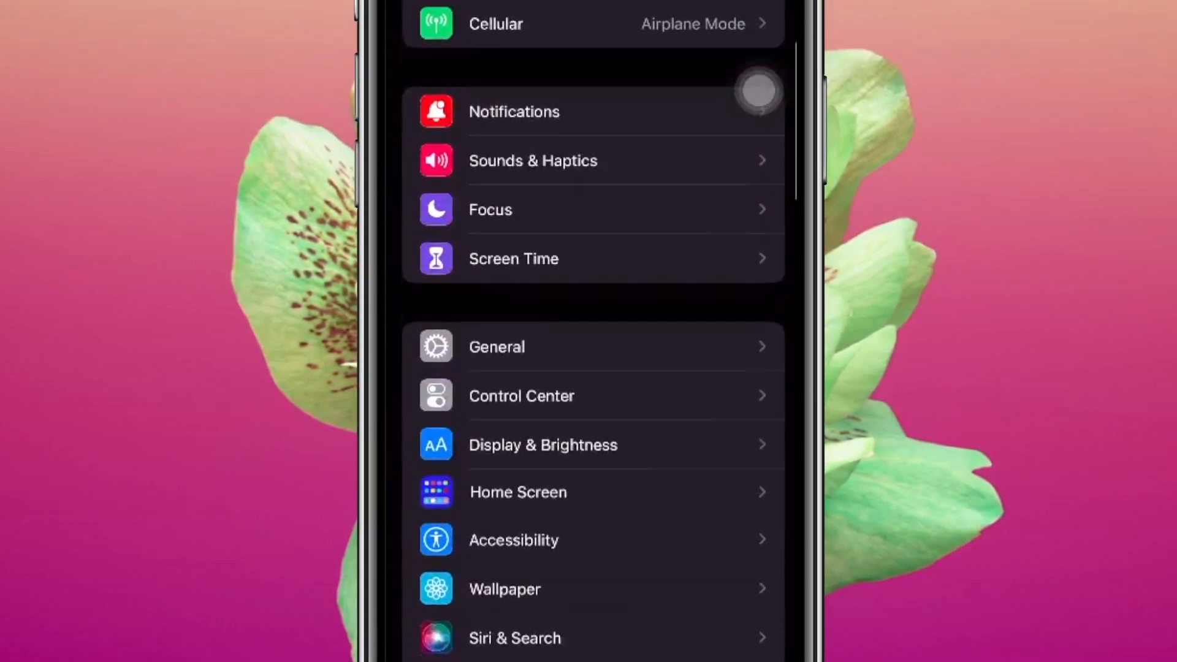
pyautogui.scroll(-3)
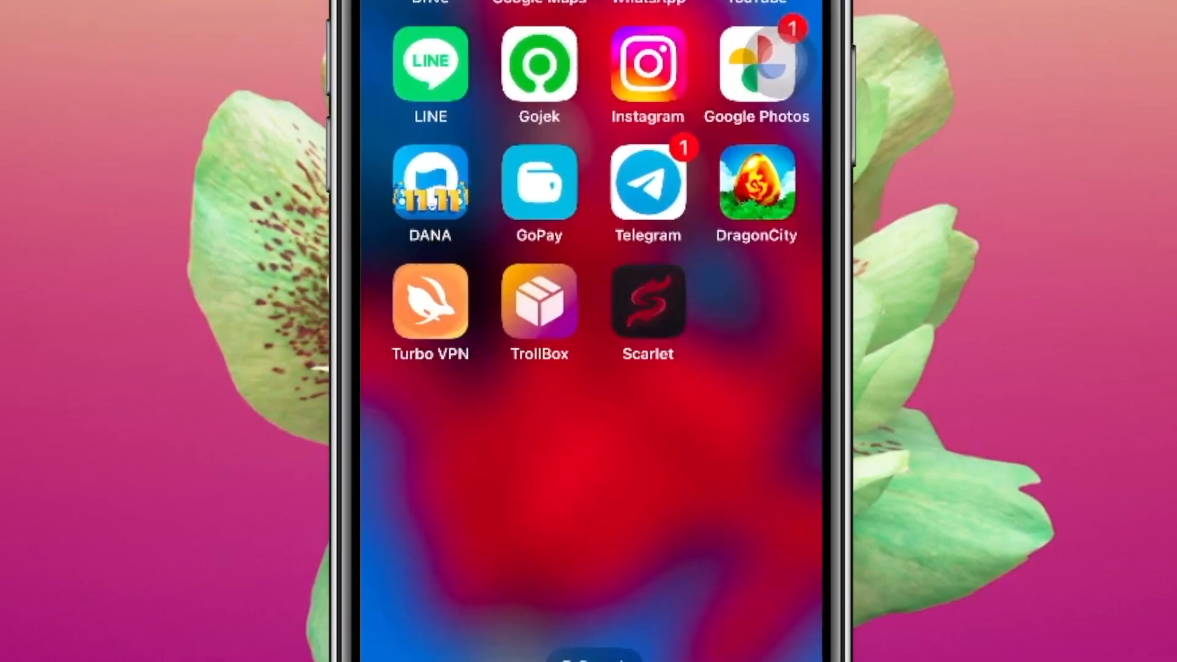
# Launch Scarlet and start importing an IPA from the phone's storage
pyautogui.click(647, 303)
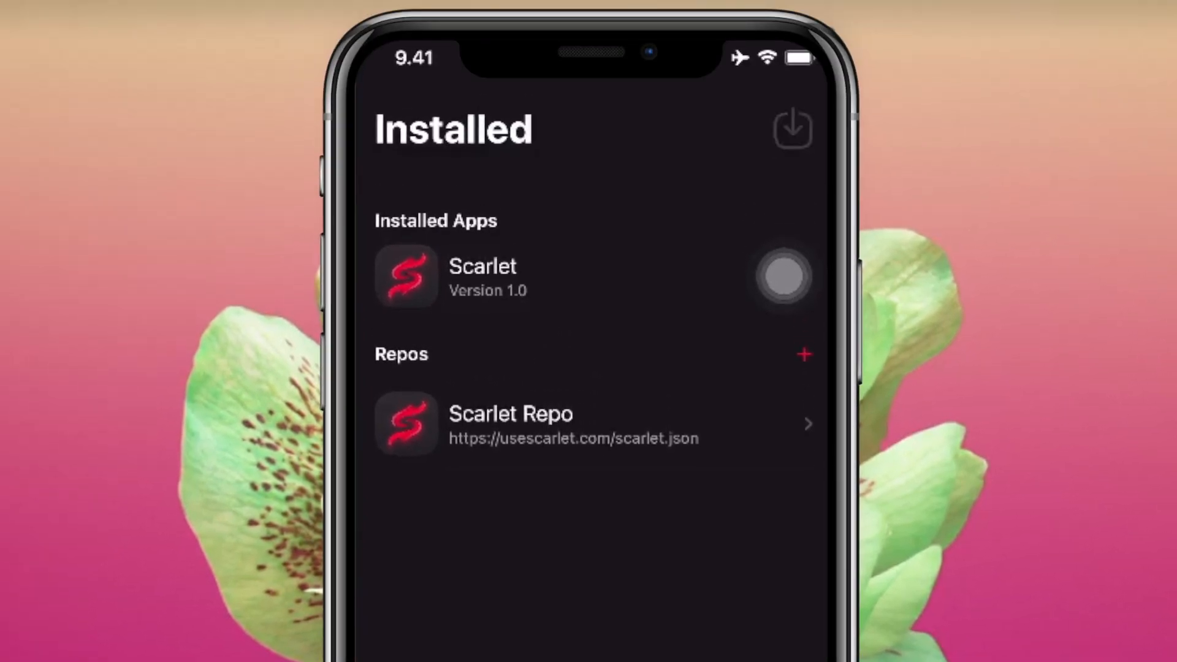
pyautogui.click(789, 129)
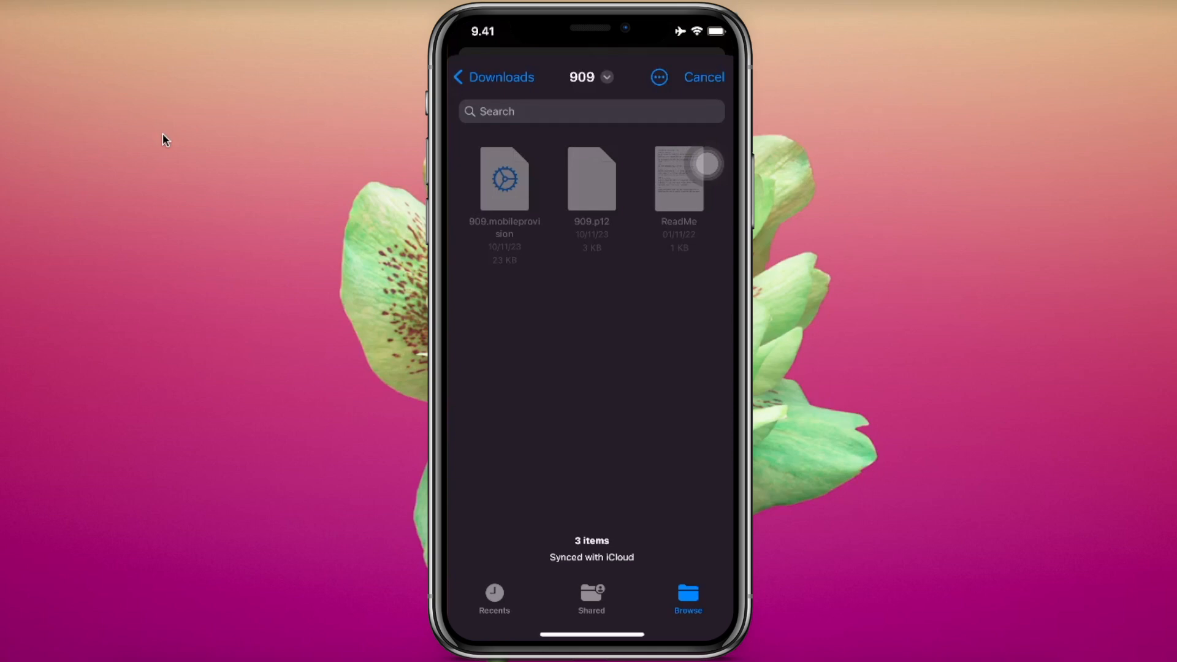
pyautogui.click(492, 76)
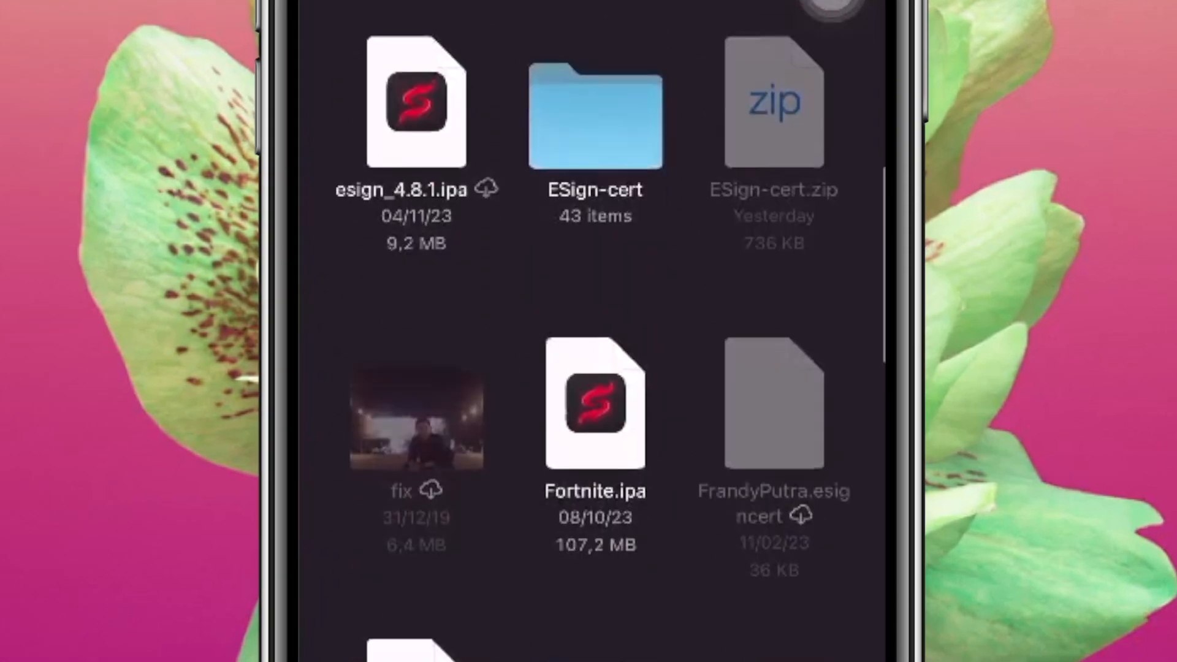
pyautogui.scroll(-3)
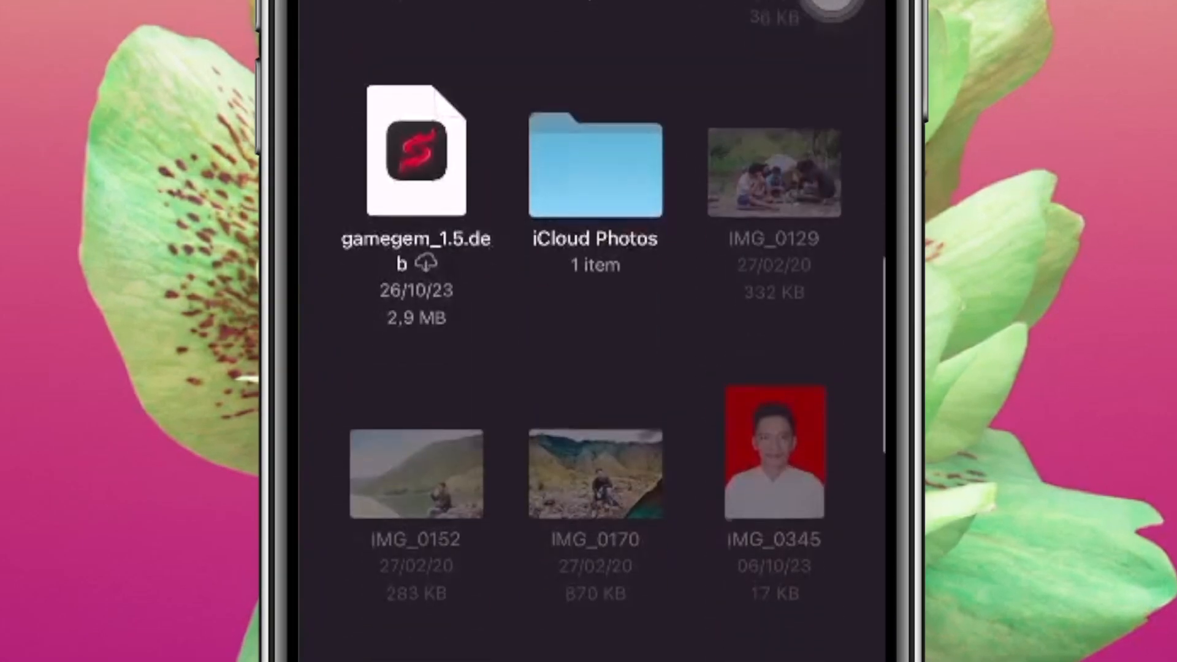
pyautogui.scroll(-3)
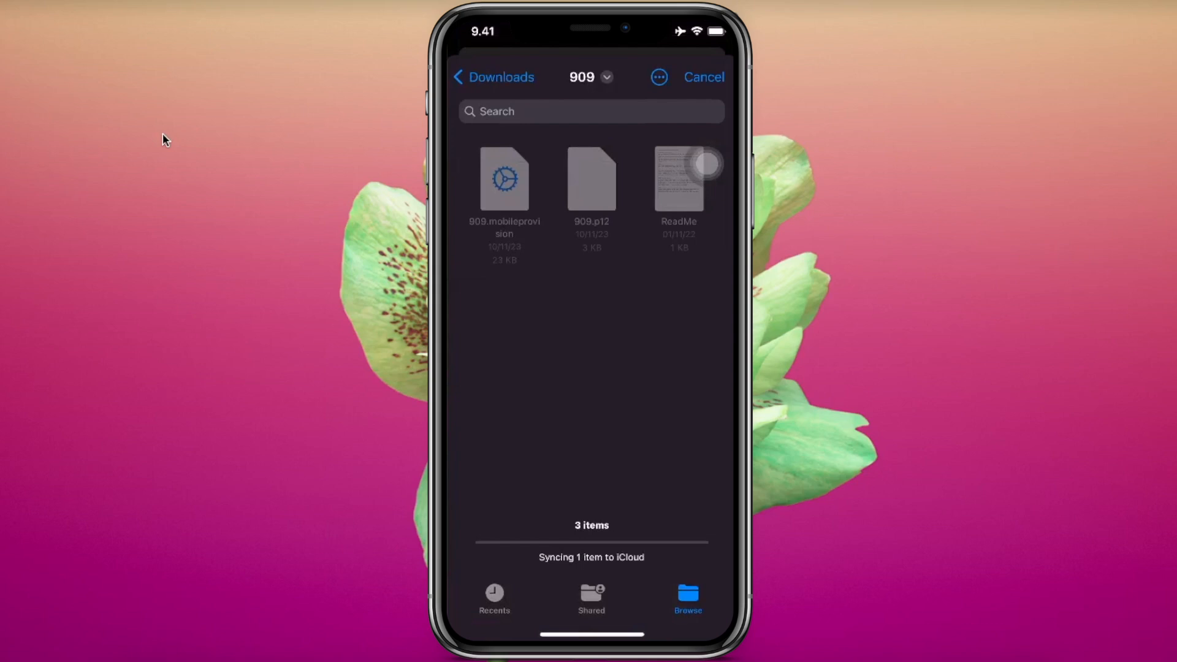
# Pick the misaka and ESign IPAs from Downloads and confirm installing ESign
pyautogui.click(481, 76)
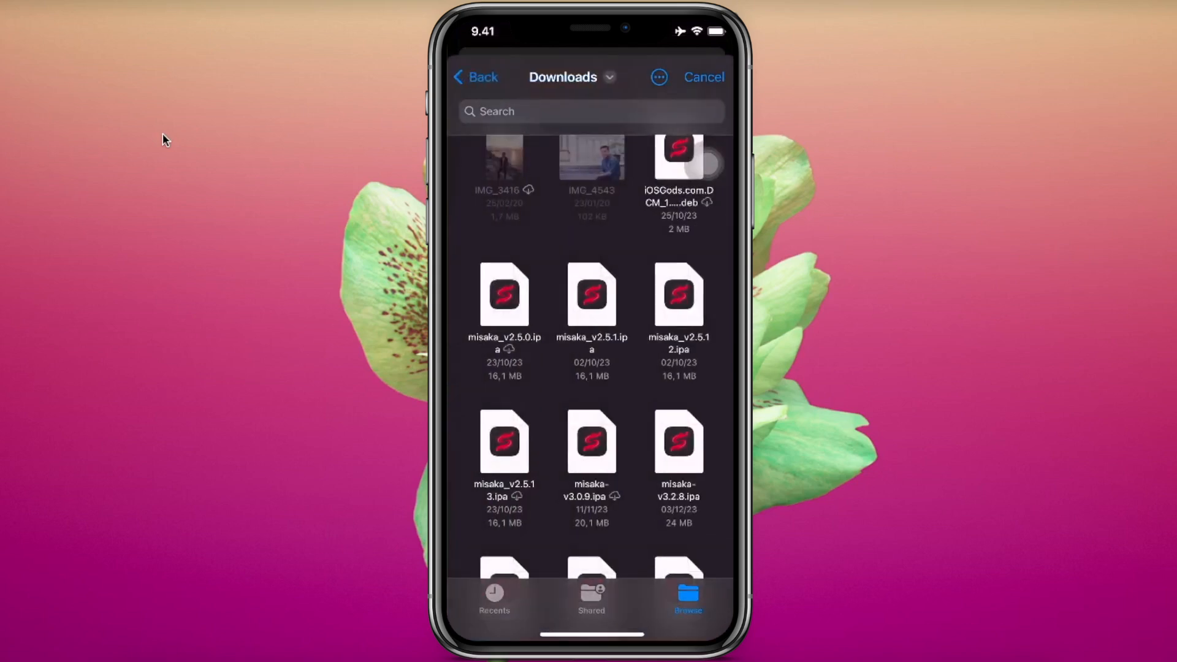
pyautogui.scroll(-3)
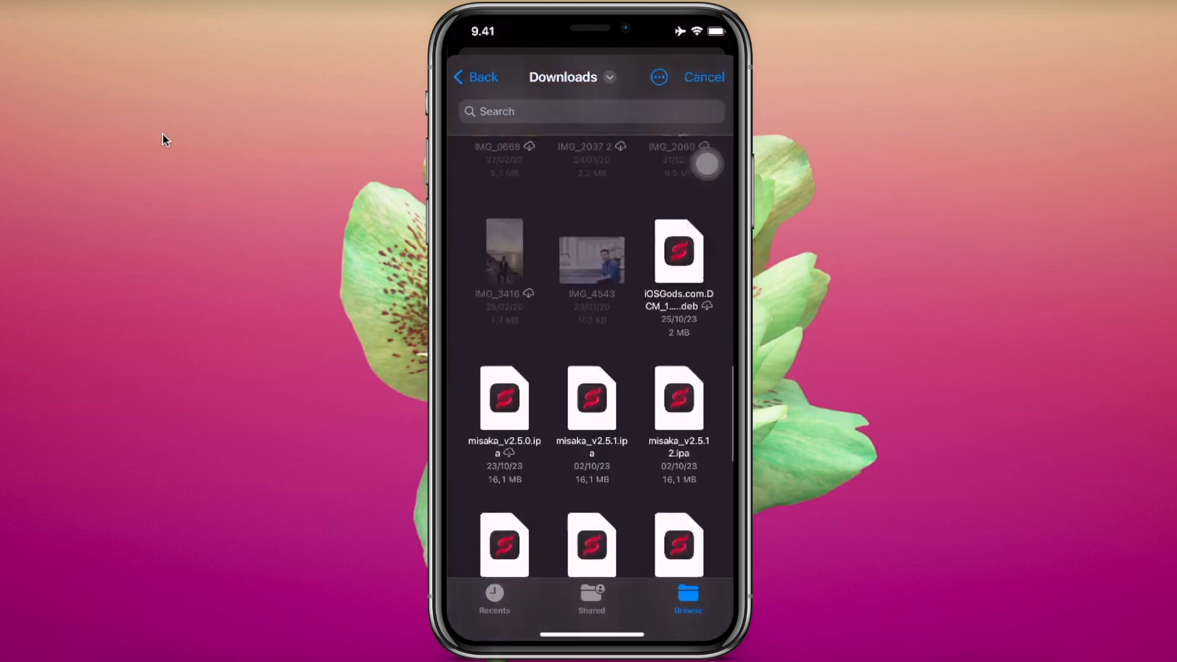
pyautogui.scroll(-3)
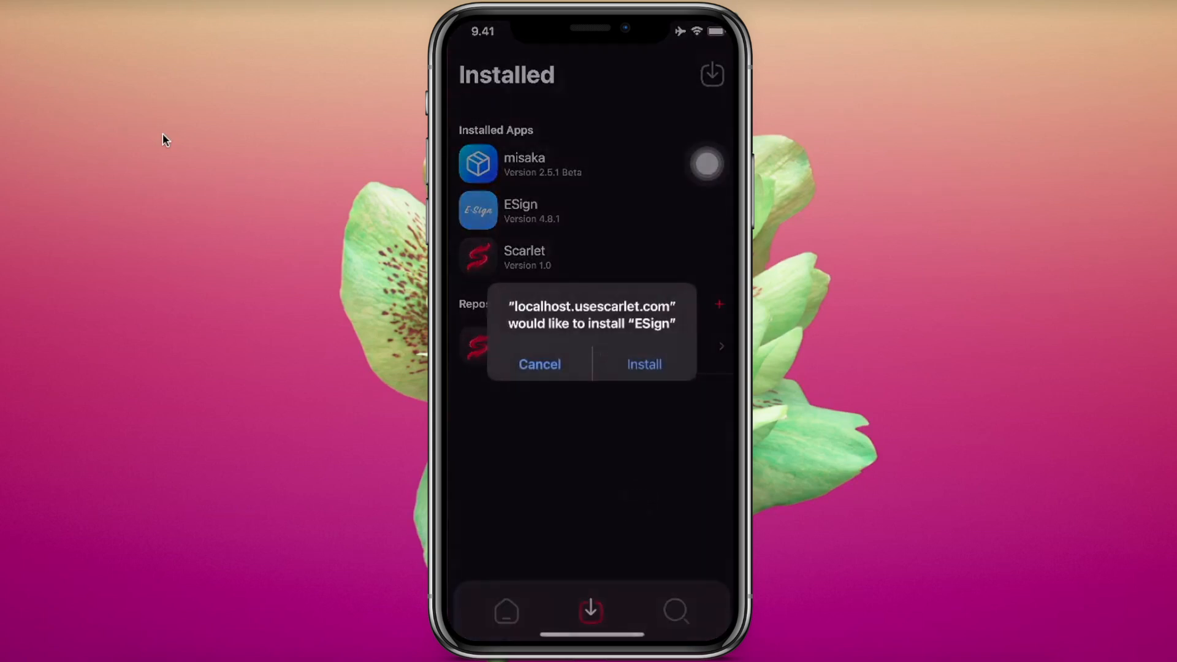
pyautogui.click(642, 364)
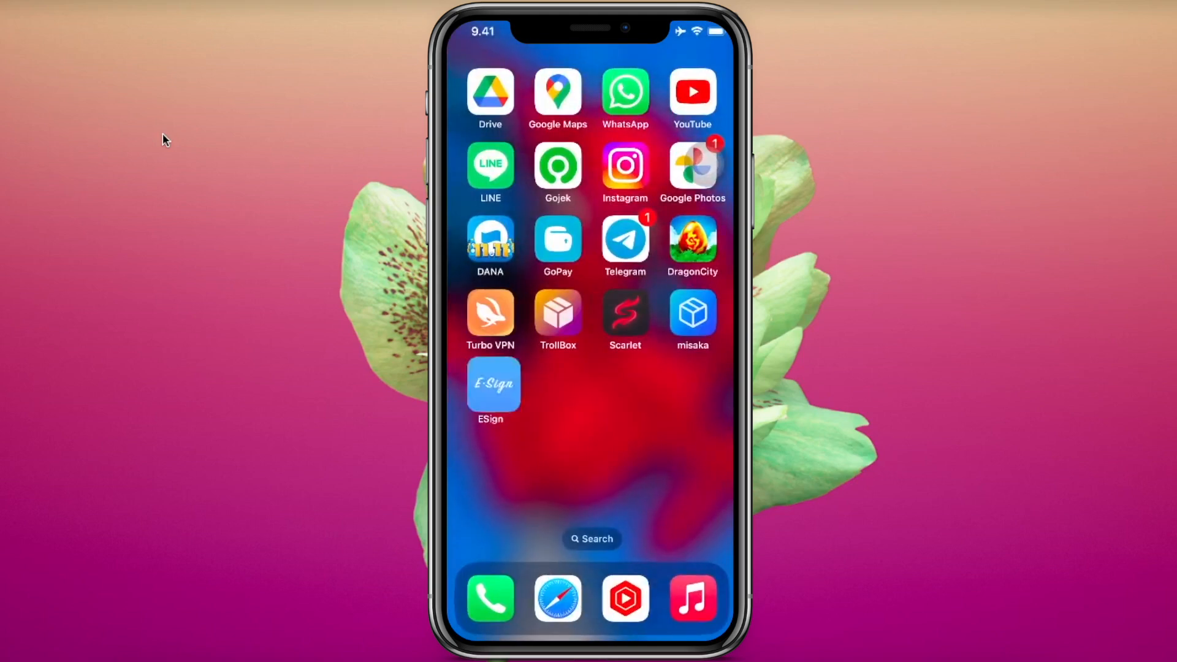
# Launch ESign and agree to its Service Agreement to reach the File List
pyautogui.click(490, 384)
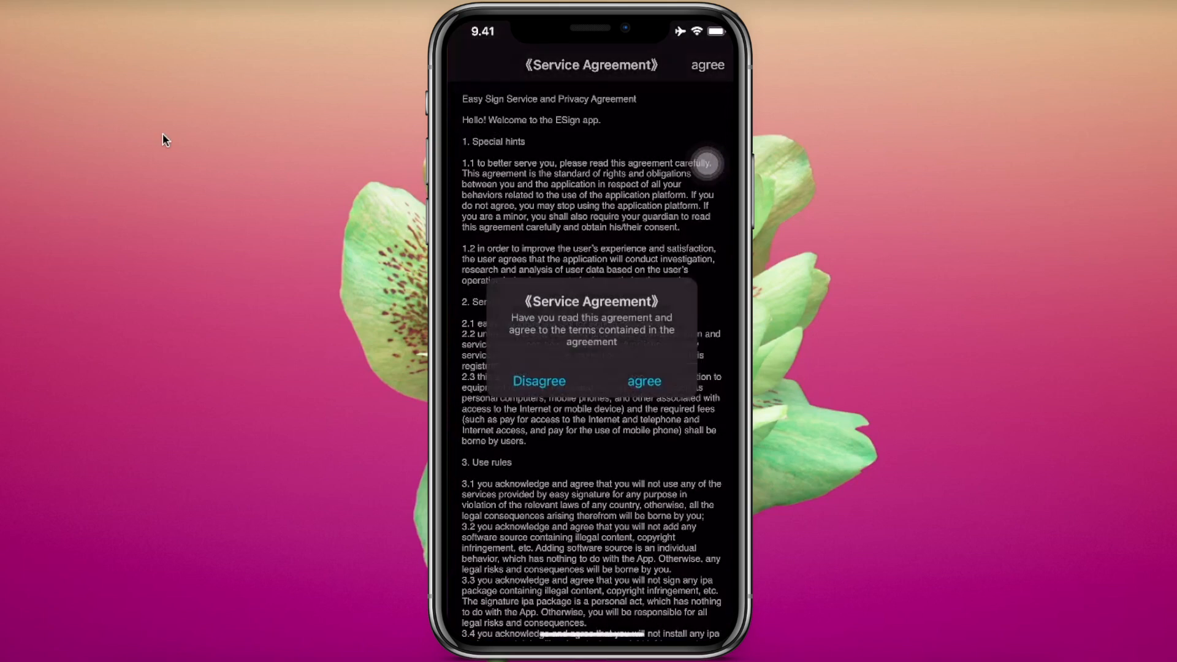
pyautogui.click(642, 380)
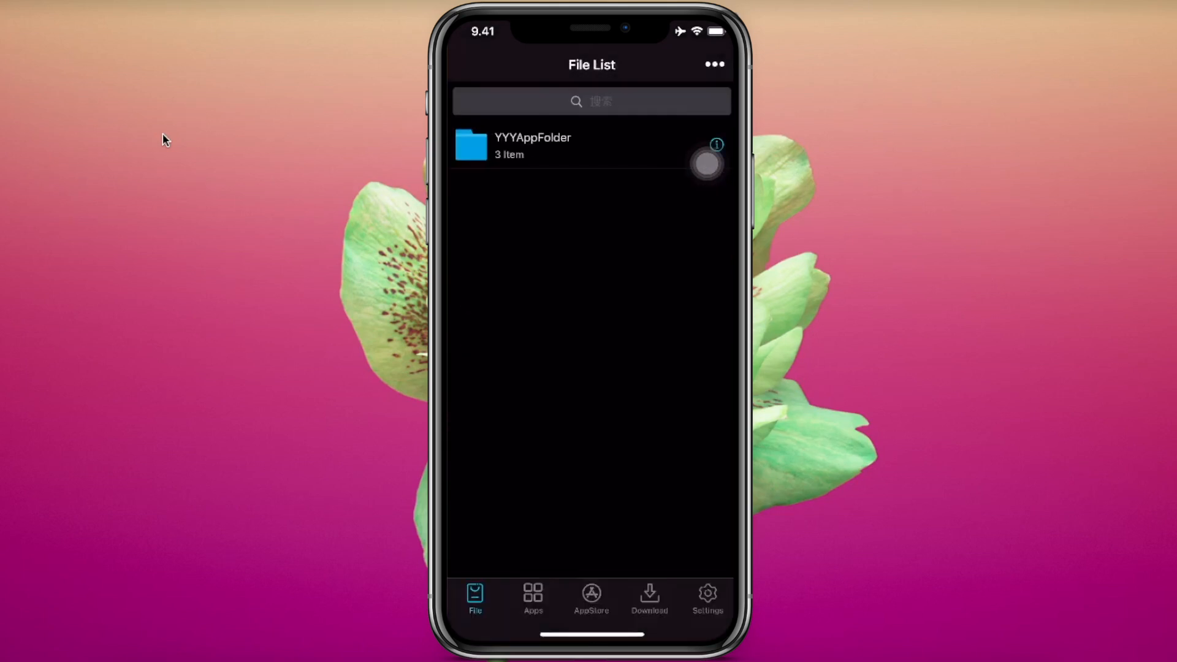